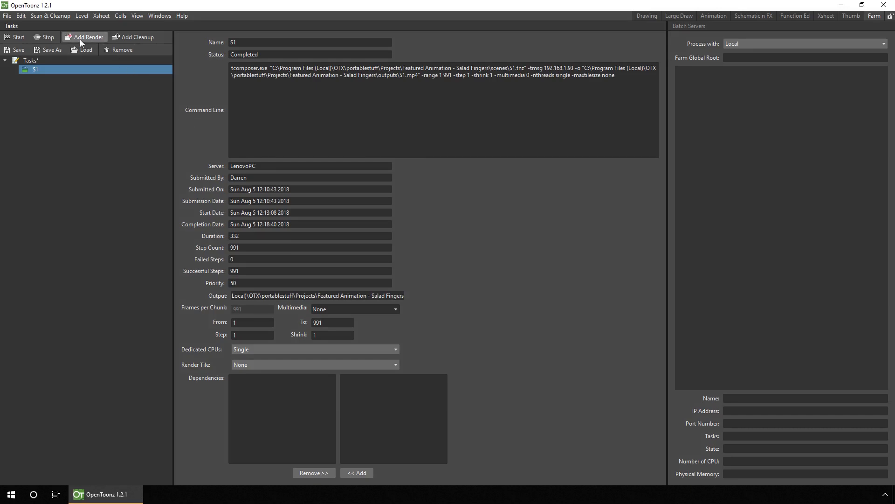
- Add scene S2.tnz to the batch list as a second render task
left_click(84, 37)
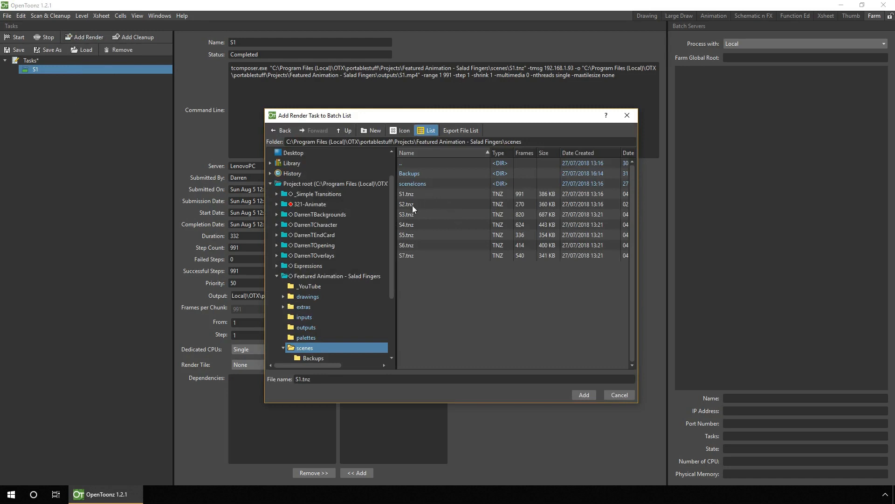
left_click(583, 394)
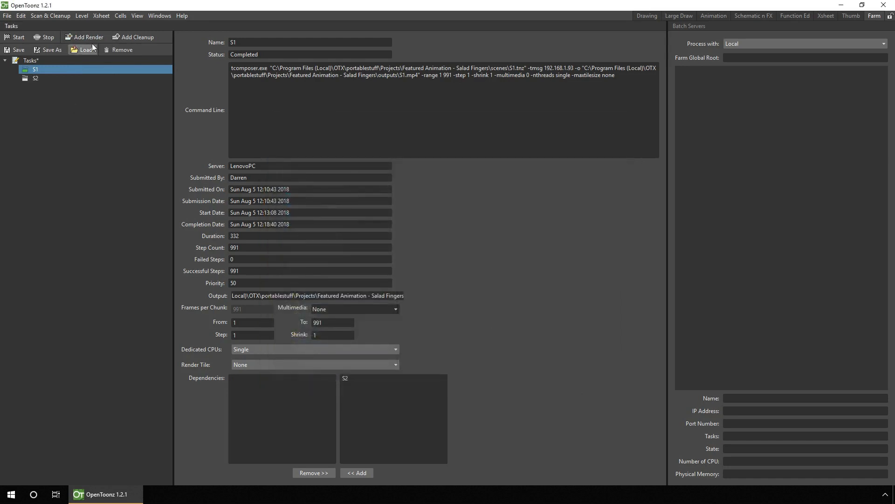
left_click(84, 37)
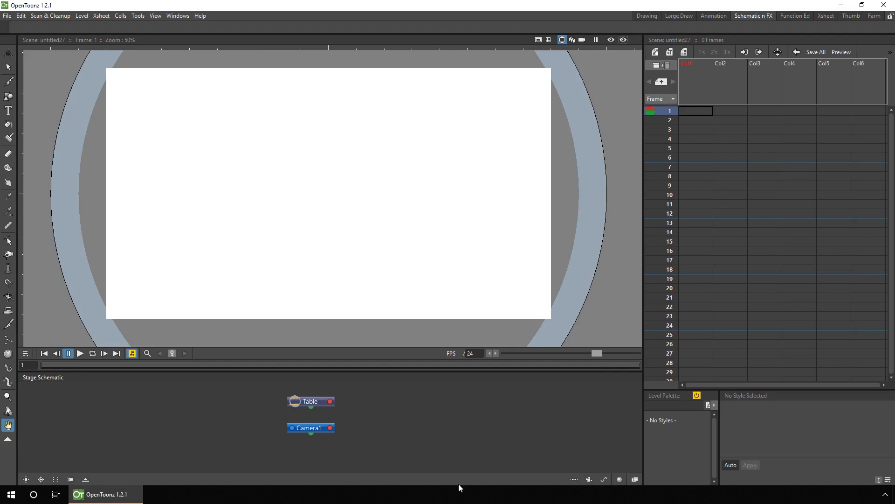
- Switch to the Farm room to view the now-empty Tasks list
left_click(874, 16)
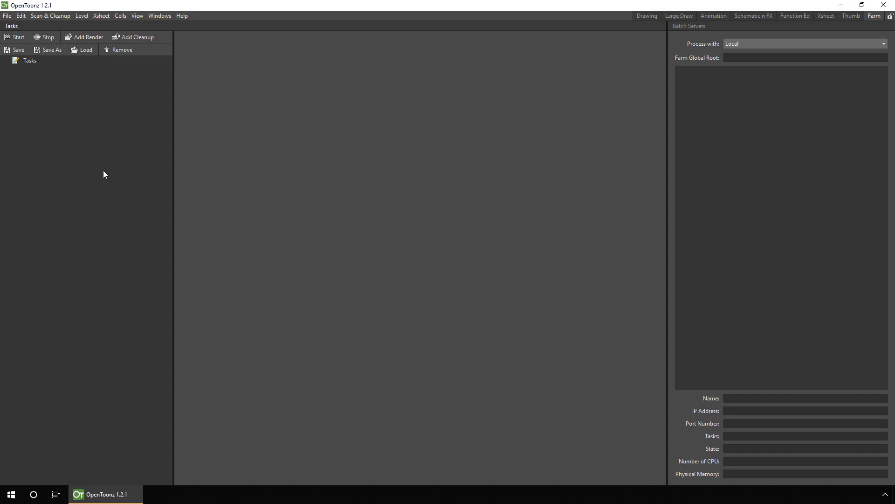
mouse_move(398, 199)
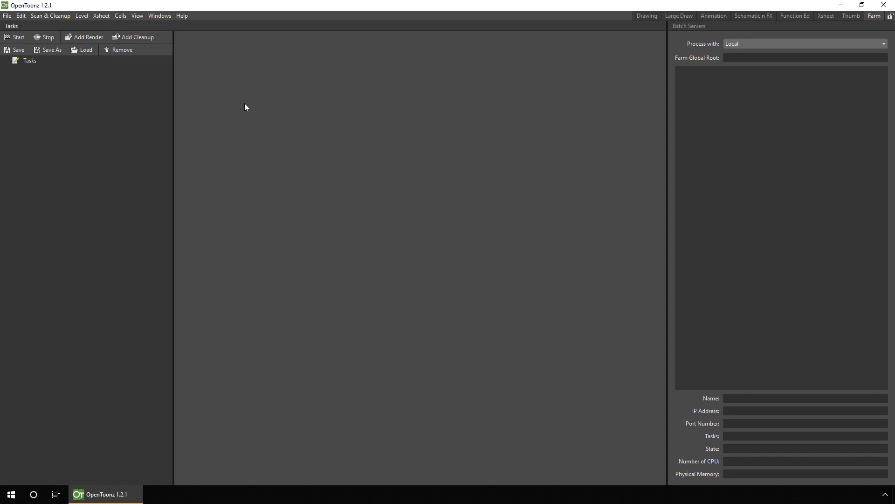
- Add S1.tnz as a render task, producing ten-frame chunks 01-10, 11-20, and so on
left_click(87, 37)
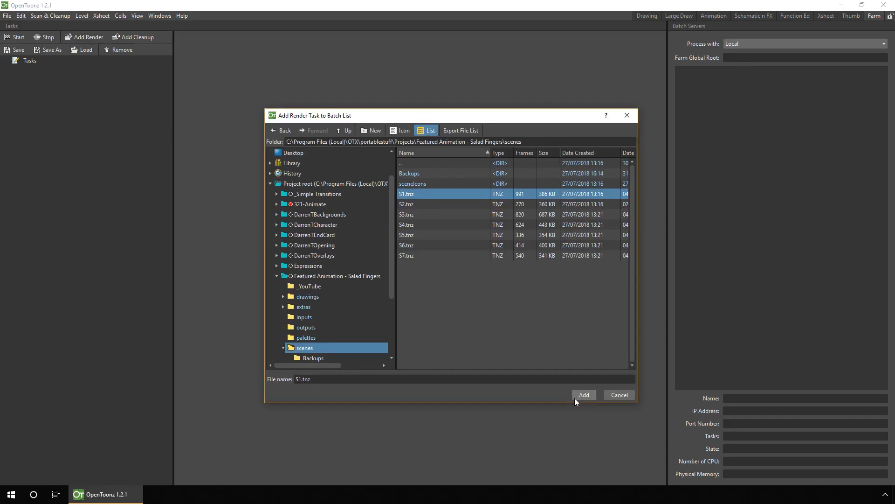
left_click(583, 395)
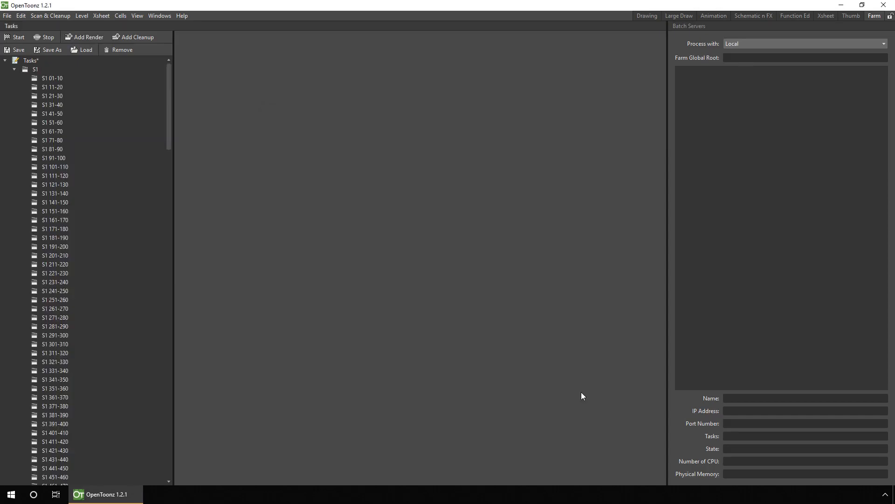
mouse_move(84, 37)
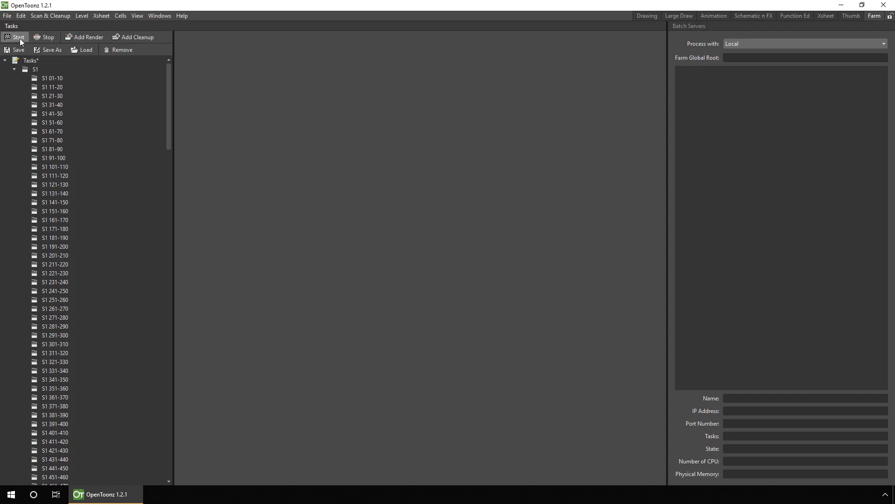
mouse_move(18, 37)
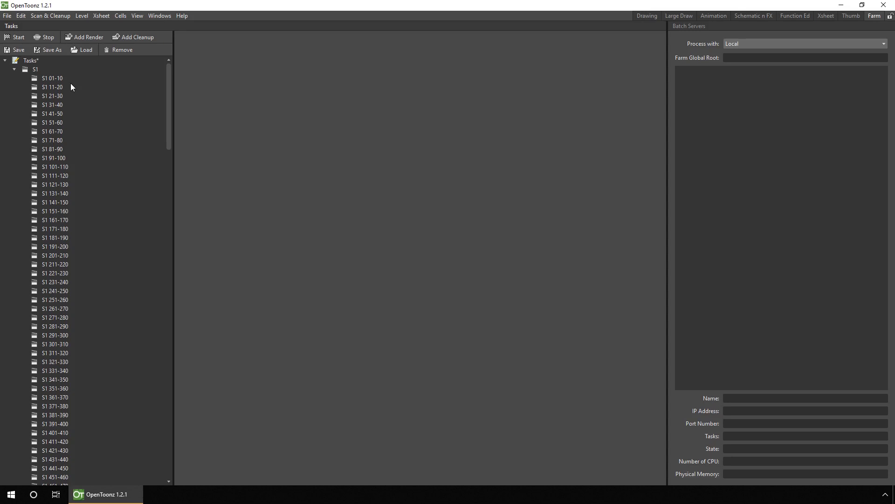
- Review the S1 01-10, 11-20 and 21-30 chunk details, each rendering ten frames to S1.mp4
left_click(53, 78)
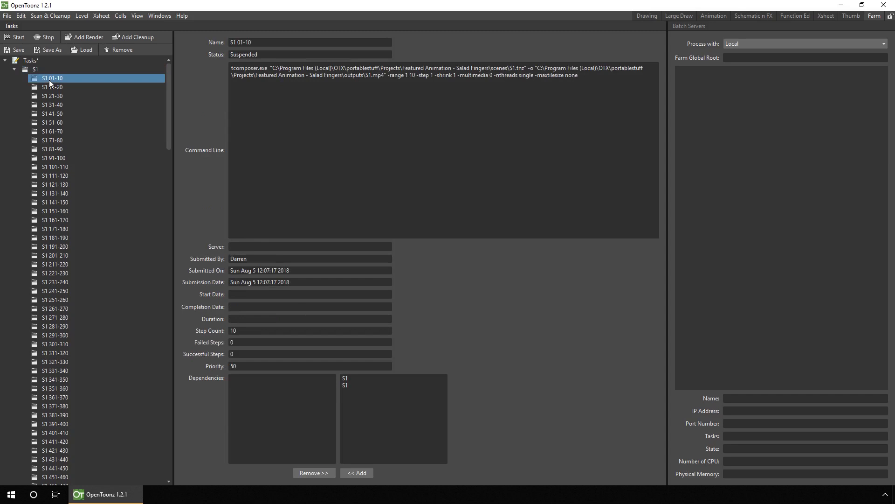
left_click(52, 87)
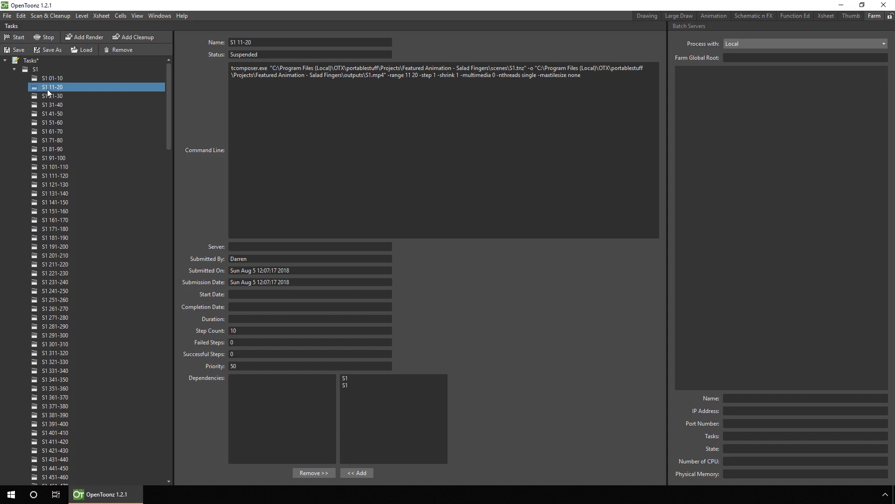
left_click(51, 96)
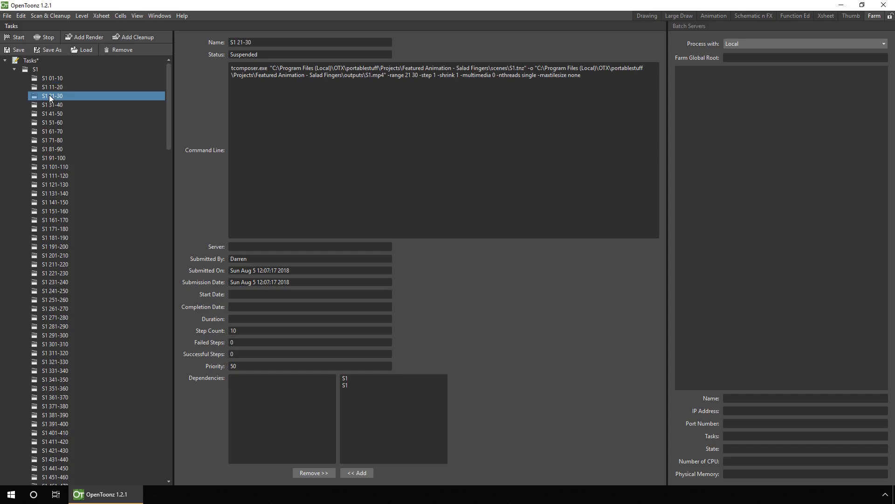
left_click(8, 15)
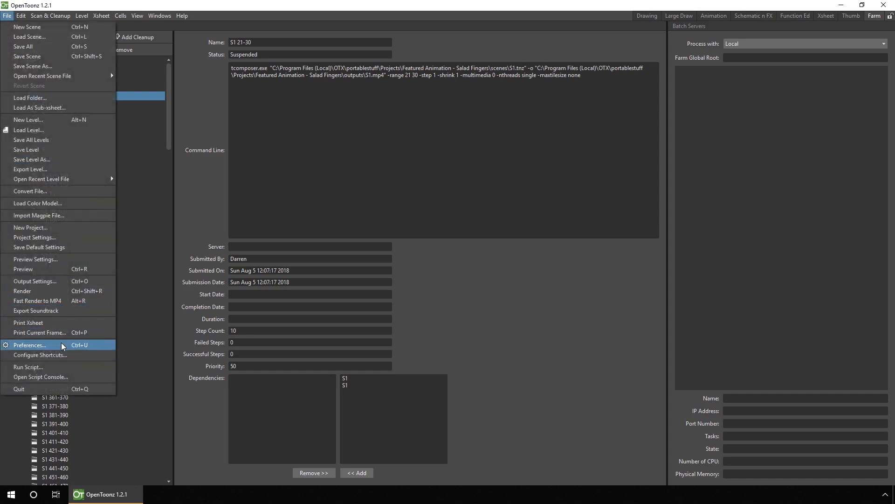
- Change the Render Task Chunk Size preference to 1000, then close Preferences
left_click(30, 345)
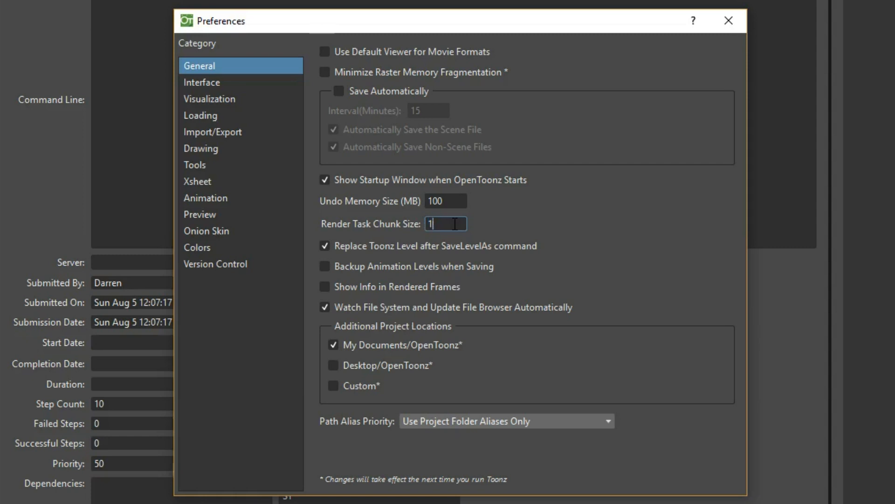
type("000")
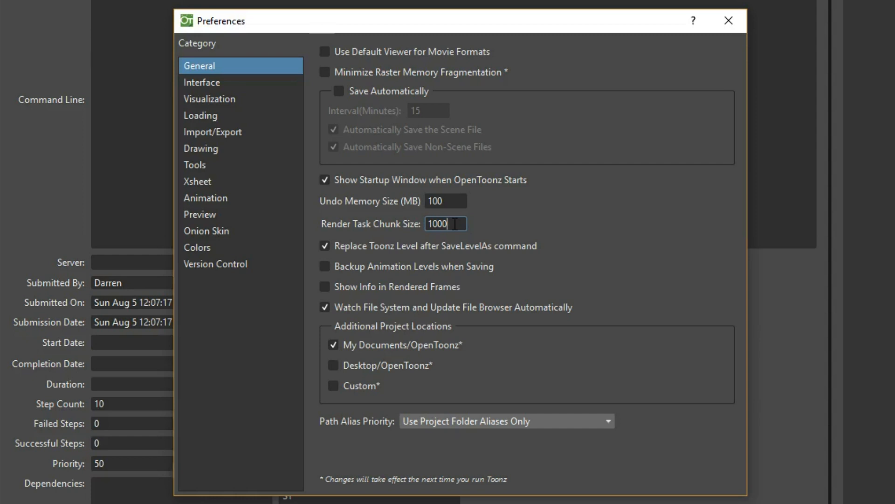
mouse_move(730, 21)
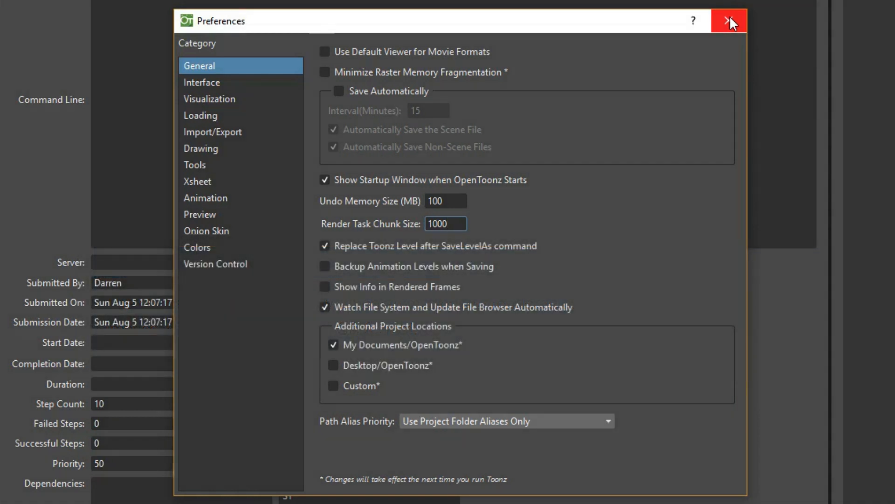
left_click(732, 21)
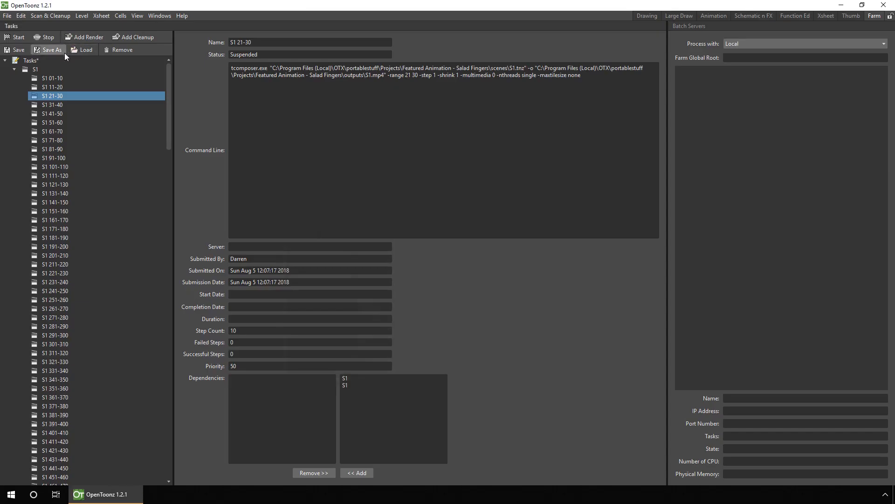
- Delete all chunked S1 tasks and re-add S1.tnz as one render task
left_click(122, 50)
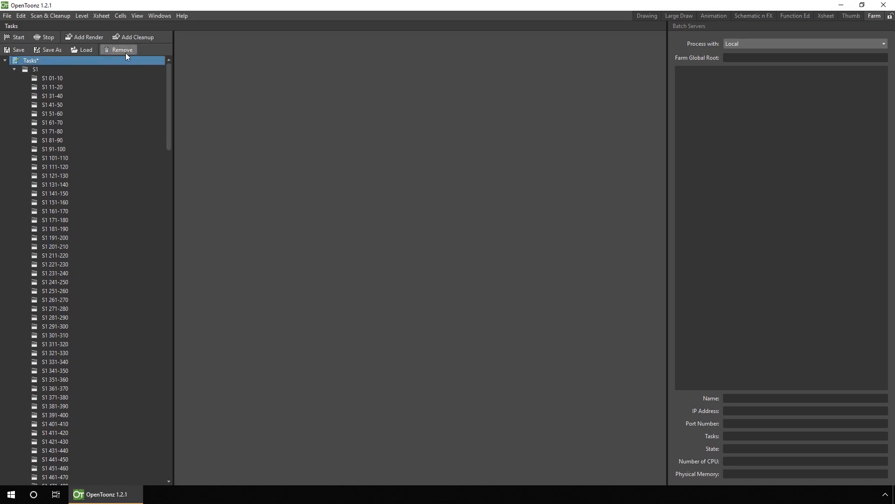
left_click(87, 37)
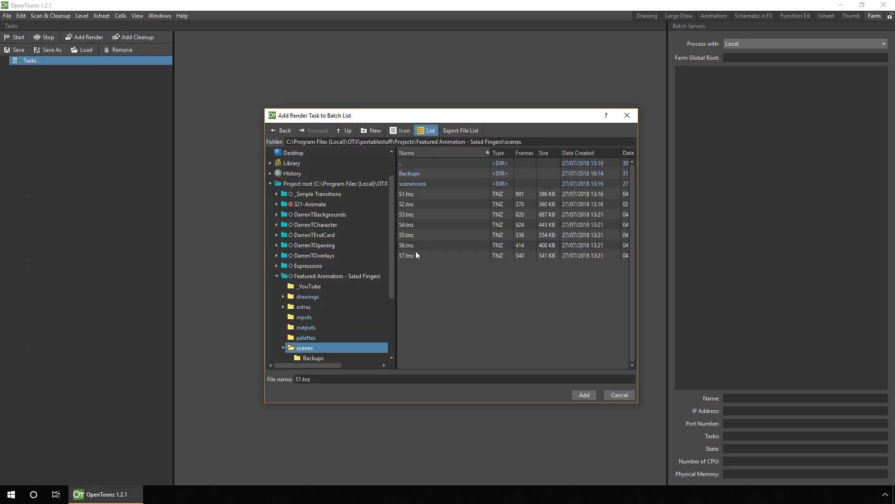
left_click(583, 395)
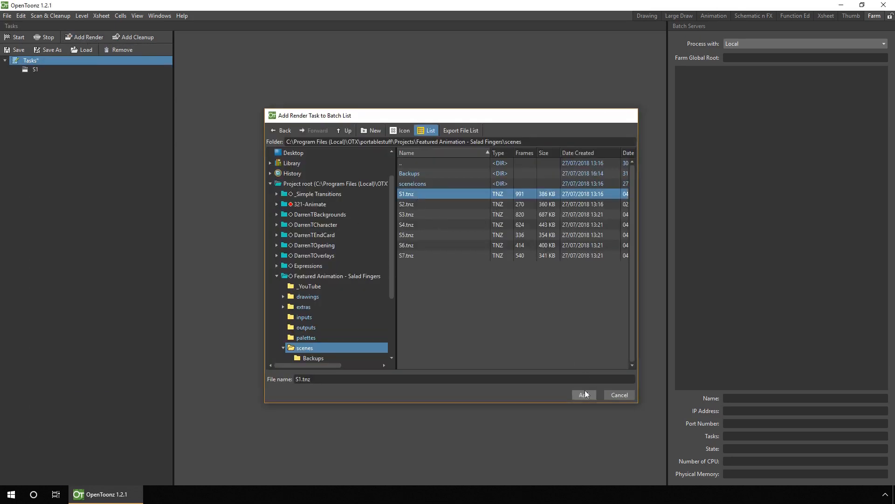
left_click(582, 394)
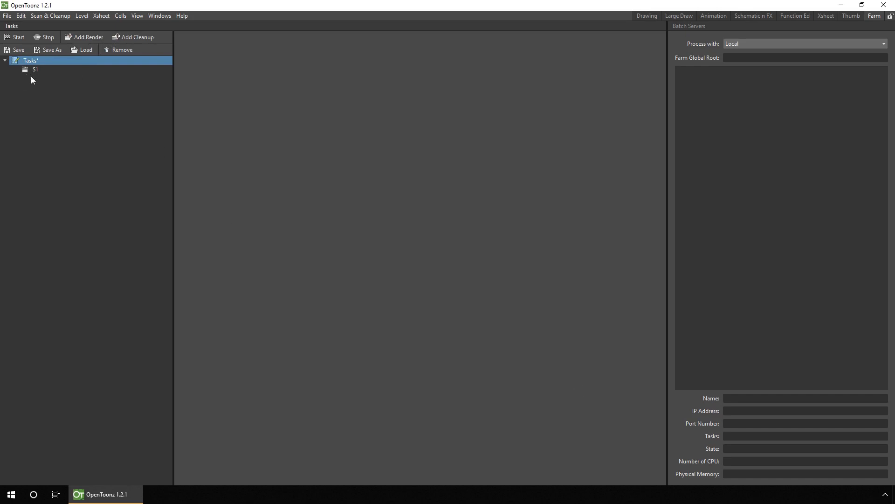
mouse_move(30, 66)
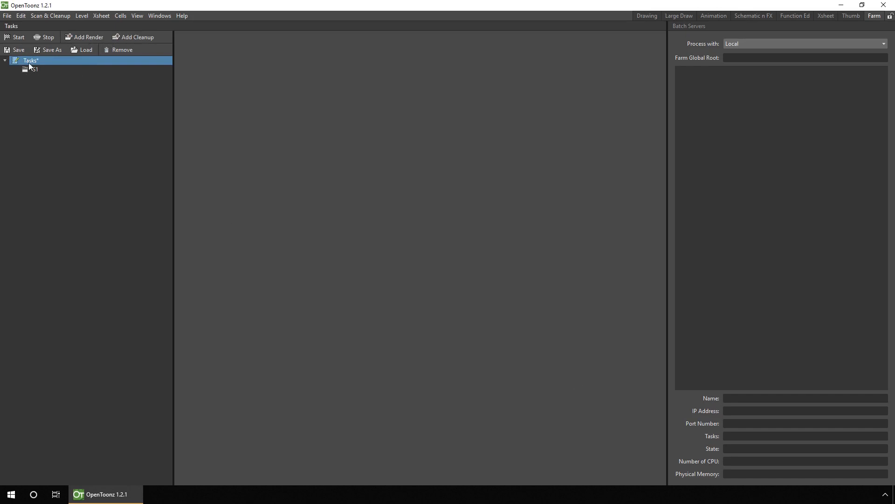
- Inspect the S1 task: suspended, 991 steps, frames 1–991 rendered to S1.mp4
left_click(35, 69)
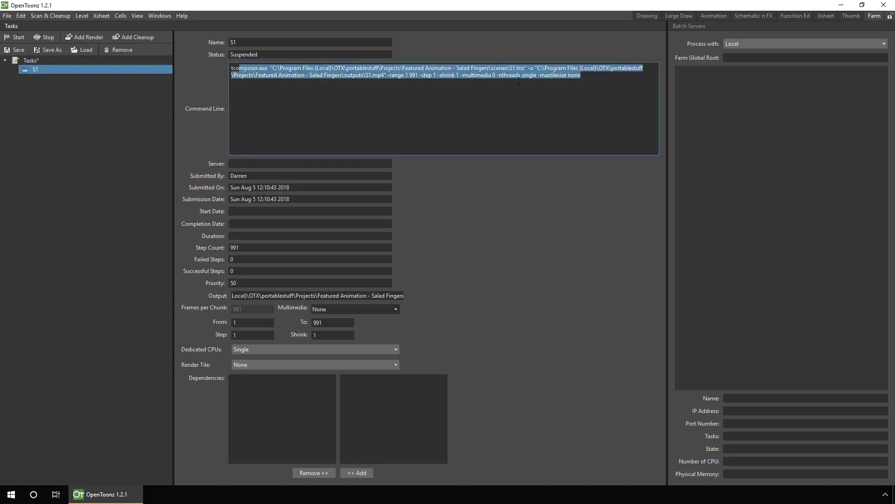
left_click(605, 92)
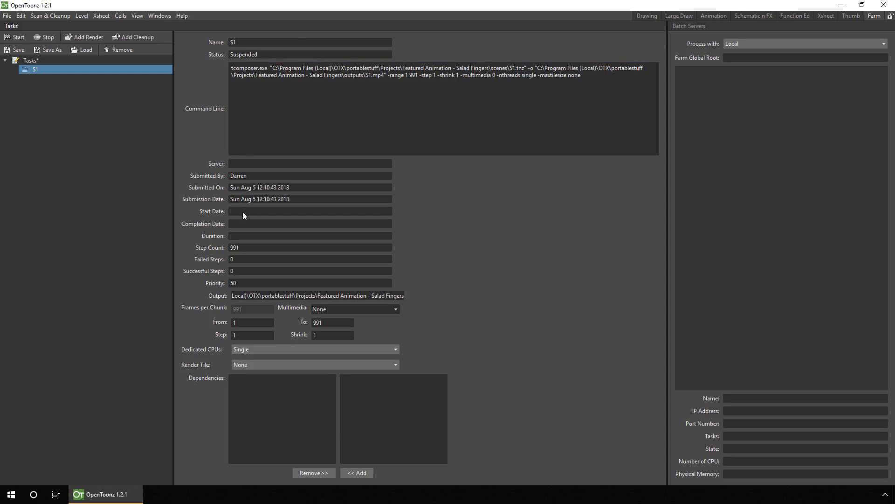
mouse_move(247, 234)
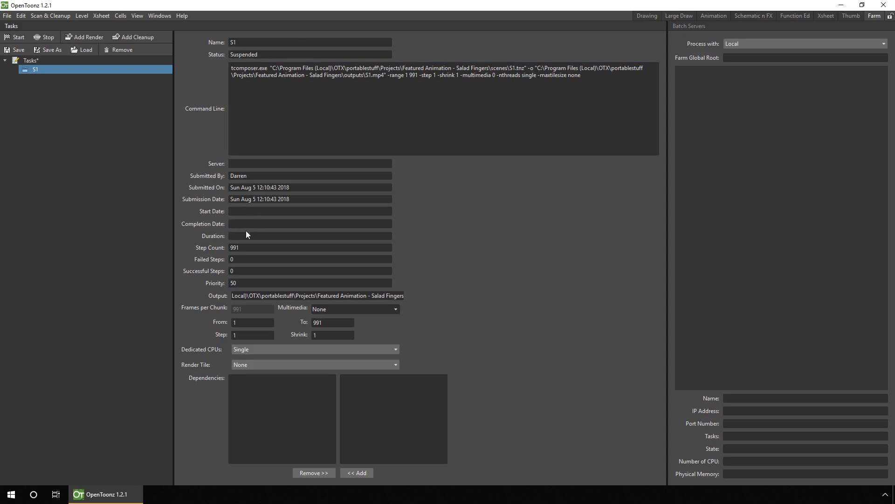
mouse_move(240, 238)
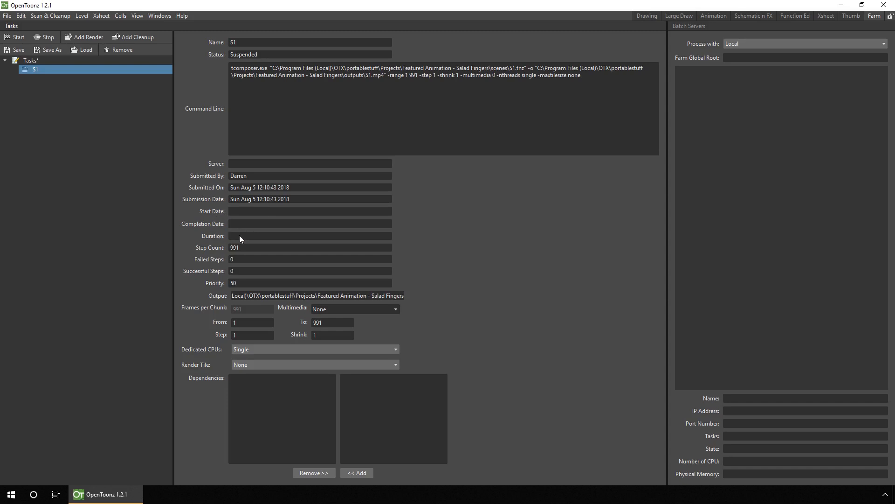
double_click(317, 295)
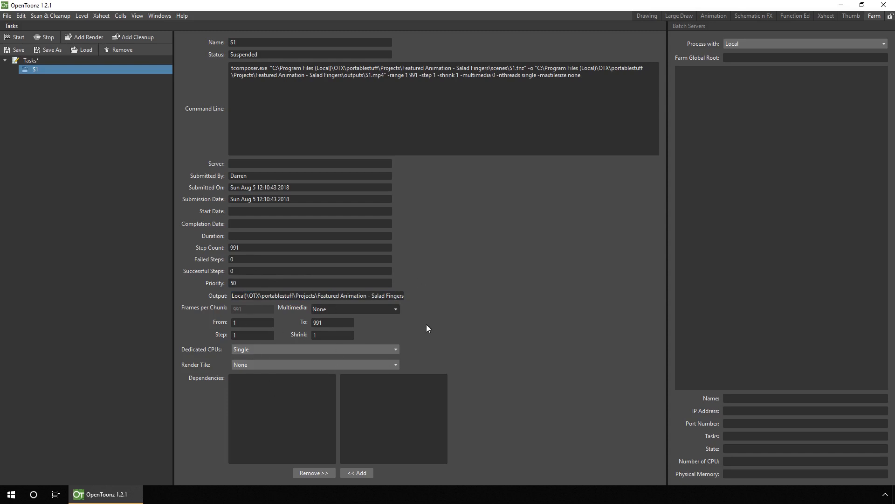
left_click(332, 323)
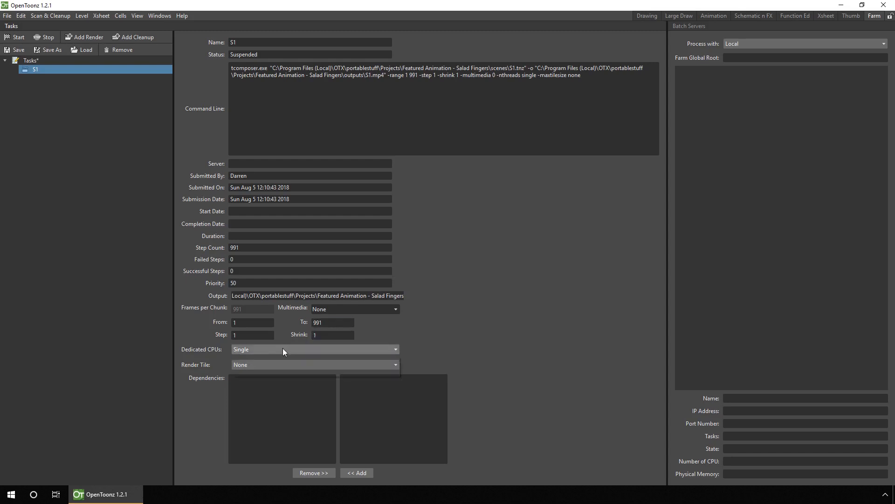
left_click(314, 349)
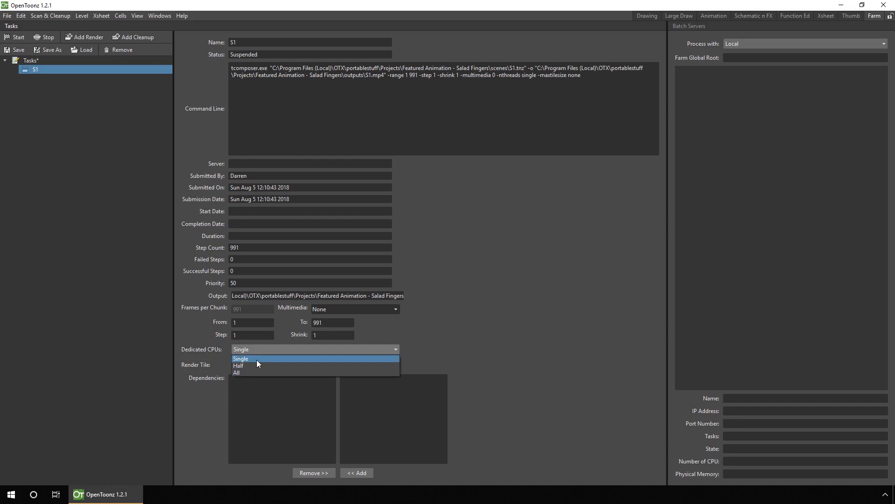
mouse_move(254, 364)
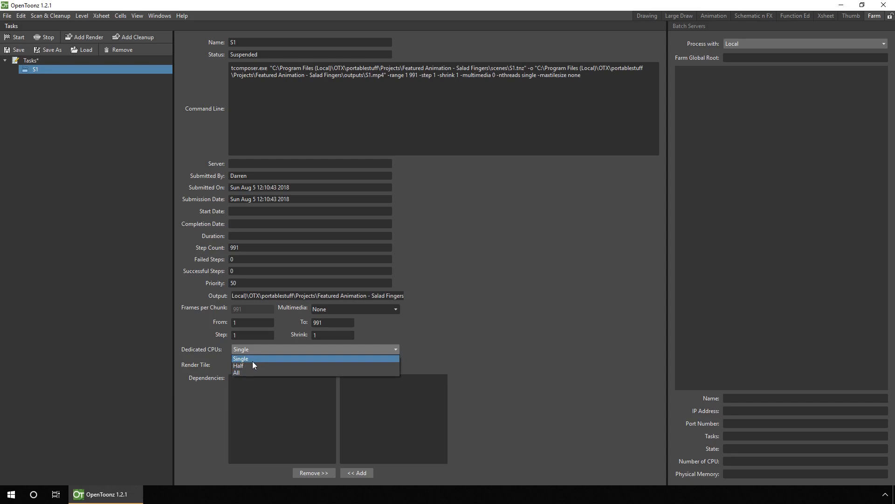
left_click(241, 359)
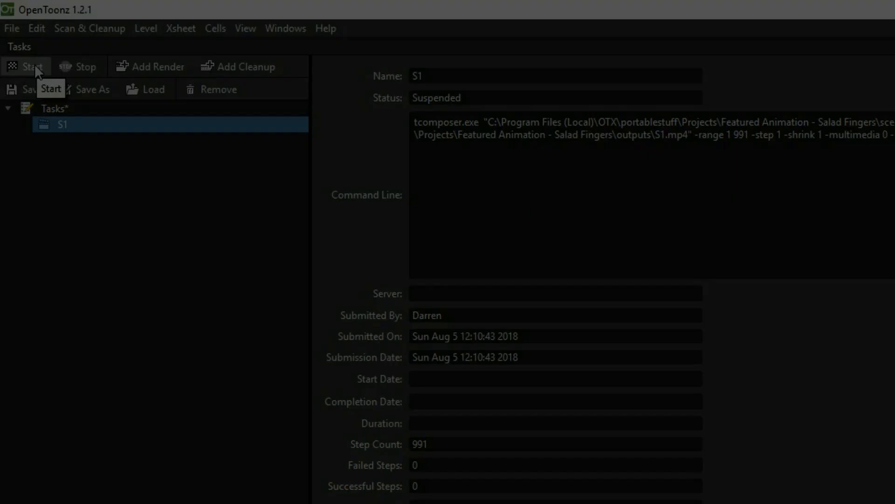
- Start the S1 render and let all 991 steps complete
left_click(32, 67)
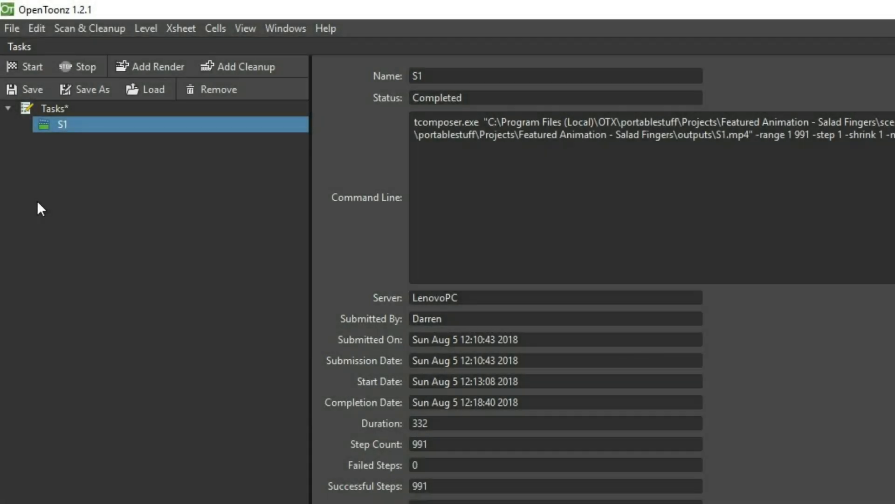
mouse_move(430, 340)
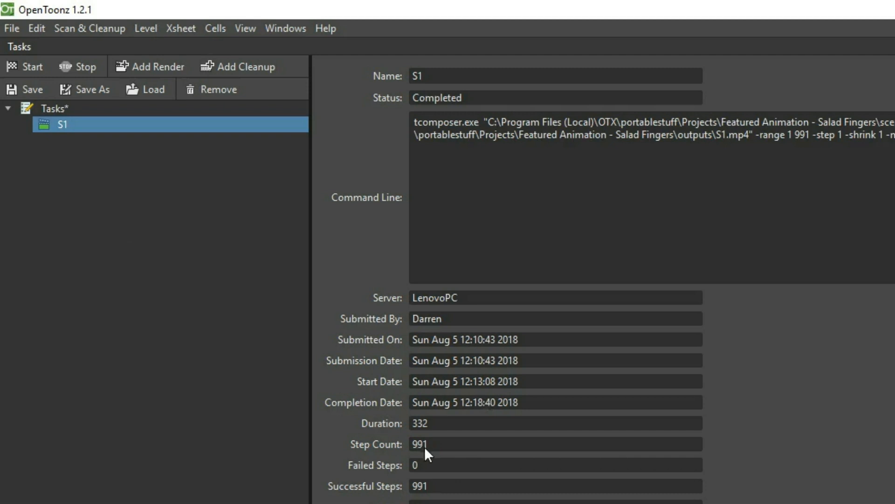
mouse_move(440, 427)
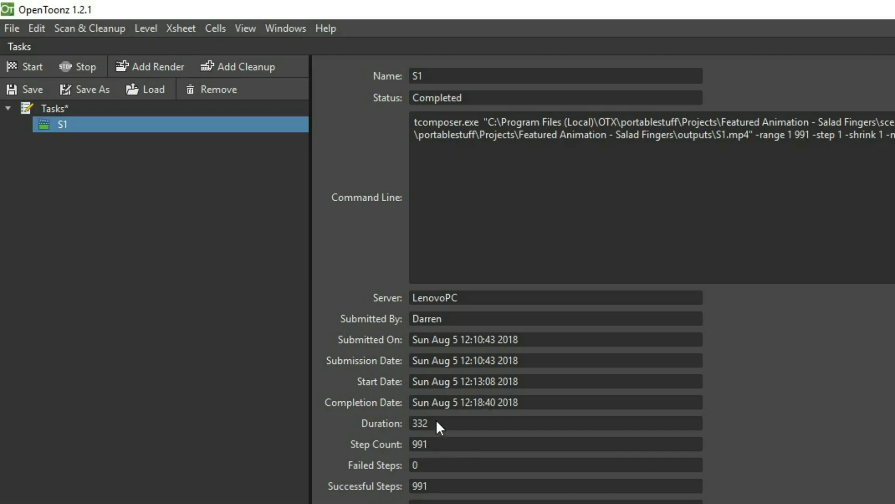
mouse_move(445, 425)
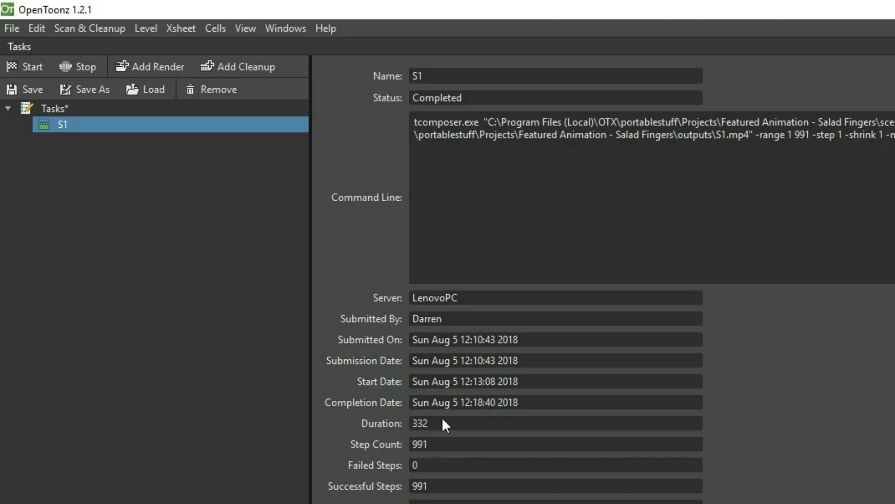
mouse_move(487, 412)
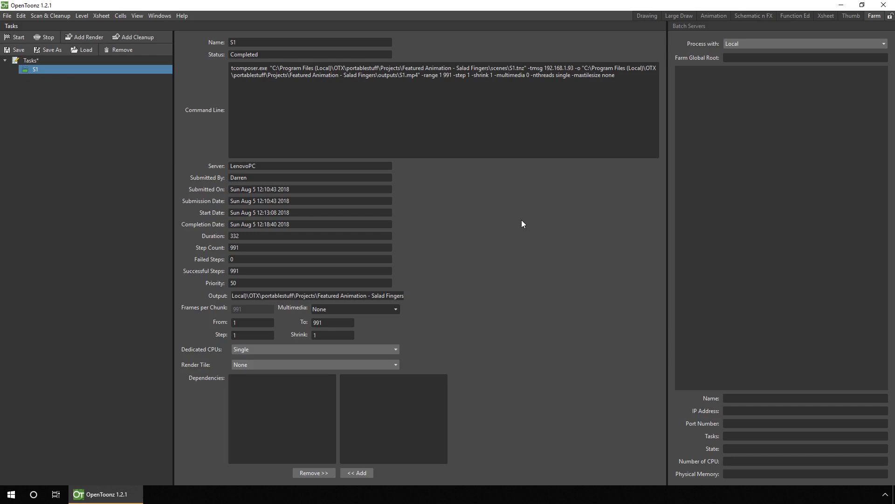
mouse_move(84, 37)
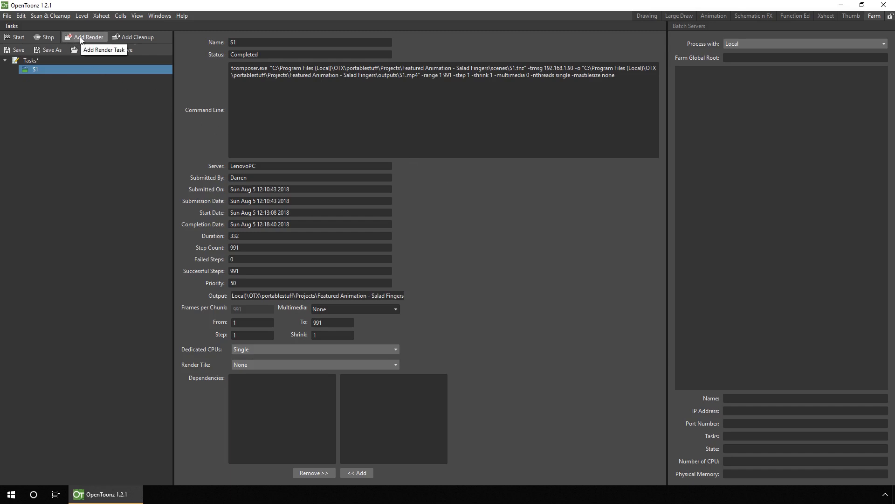
- Add scenes S2.tnz through S7.tnz as render tasks beneath S1
left_click(85, 36)
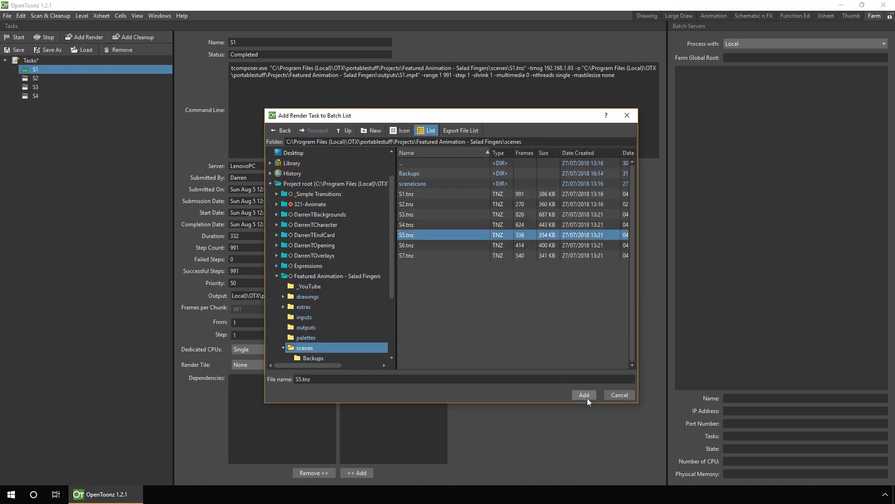
left_click(584, 394)
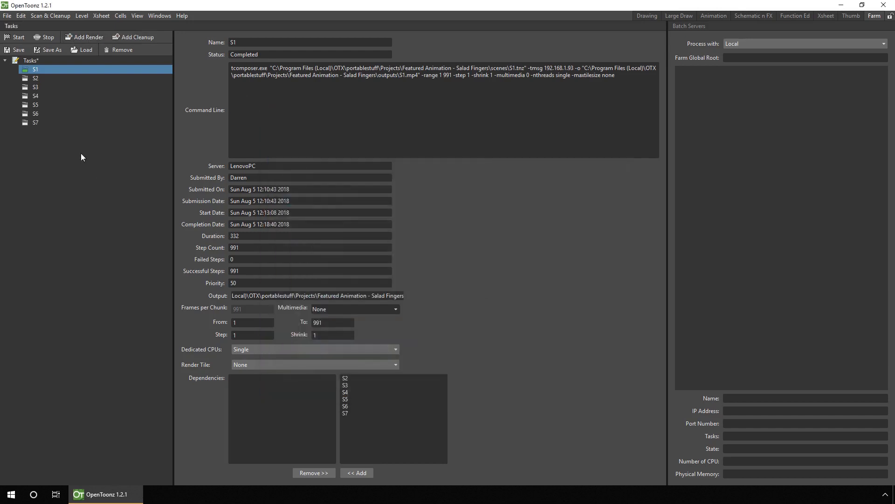
mouse_move(51, 50)
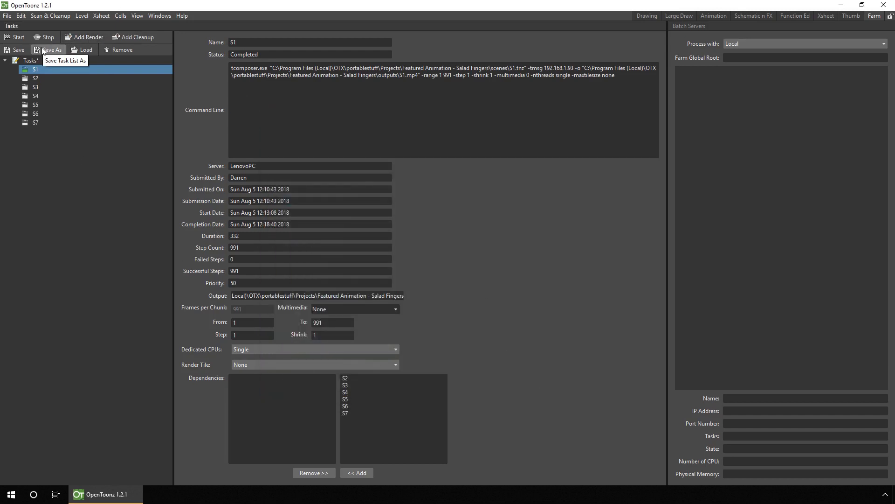
- Save the task list as 'Build Task List'
left_click(51, 50)
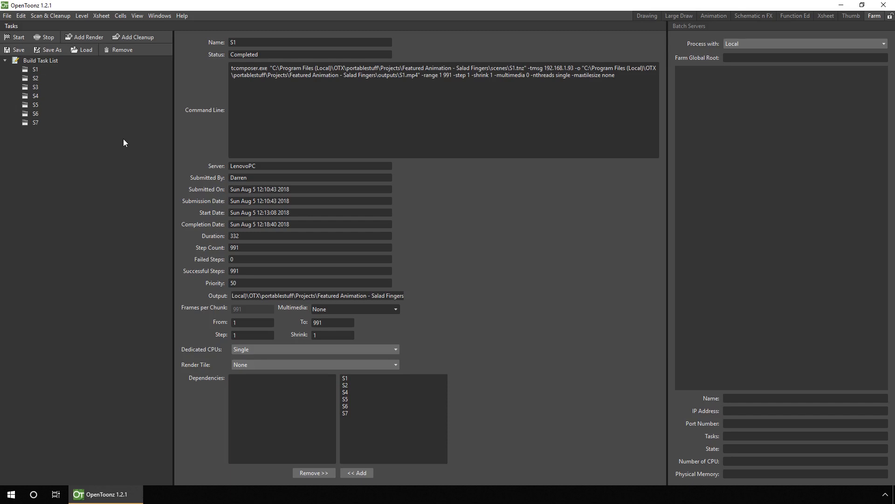
left_click(18, 36)
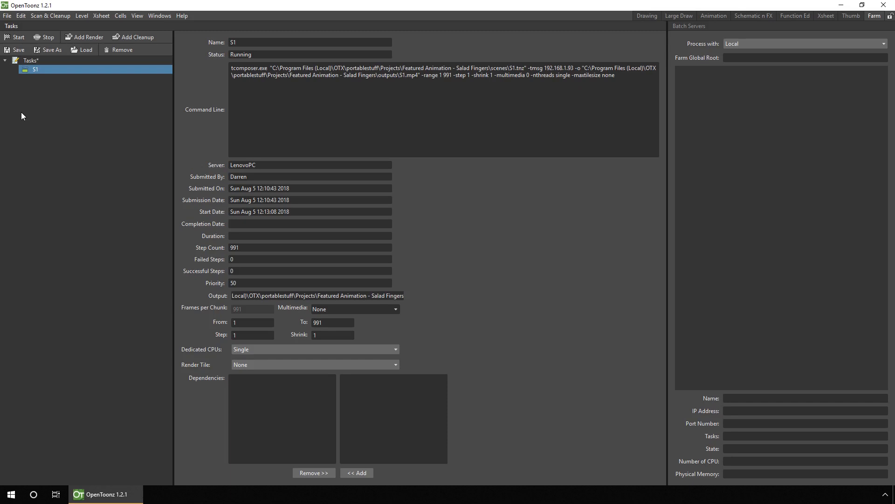